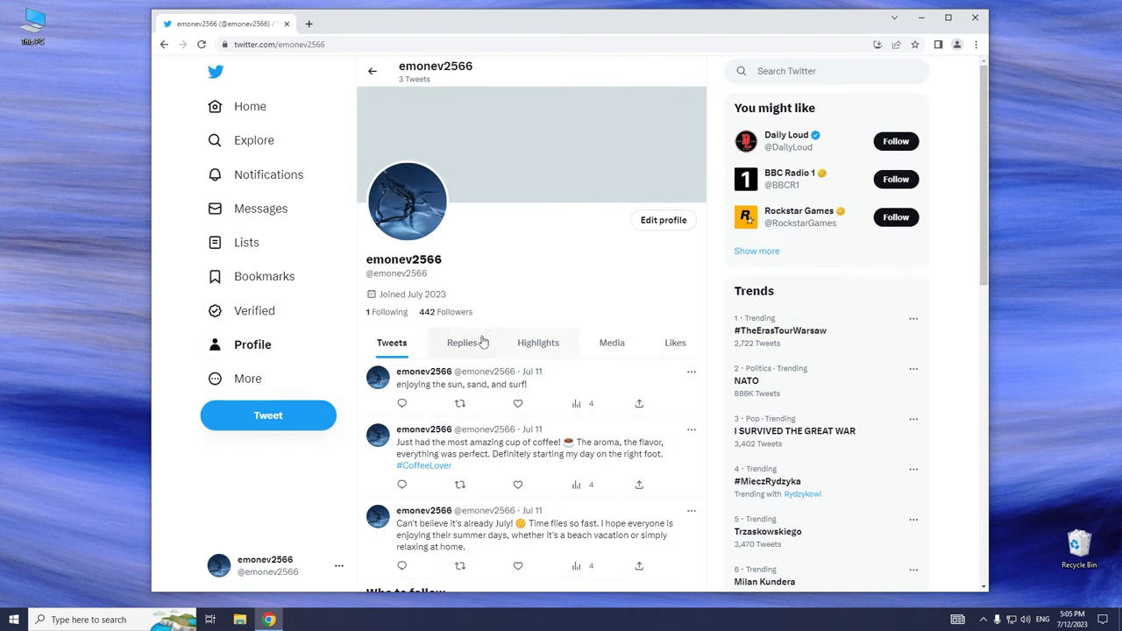
Reload the Twitter profile page to show the current follower count
{"action": "left_click", "coordinate": [200, 44]}
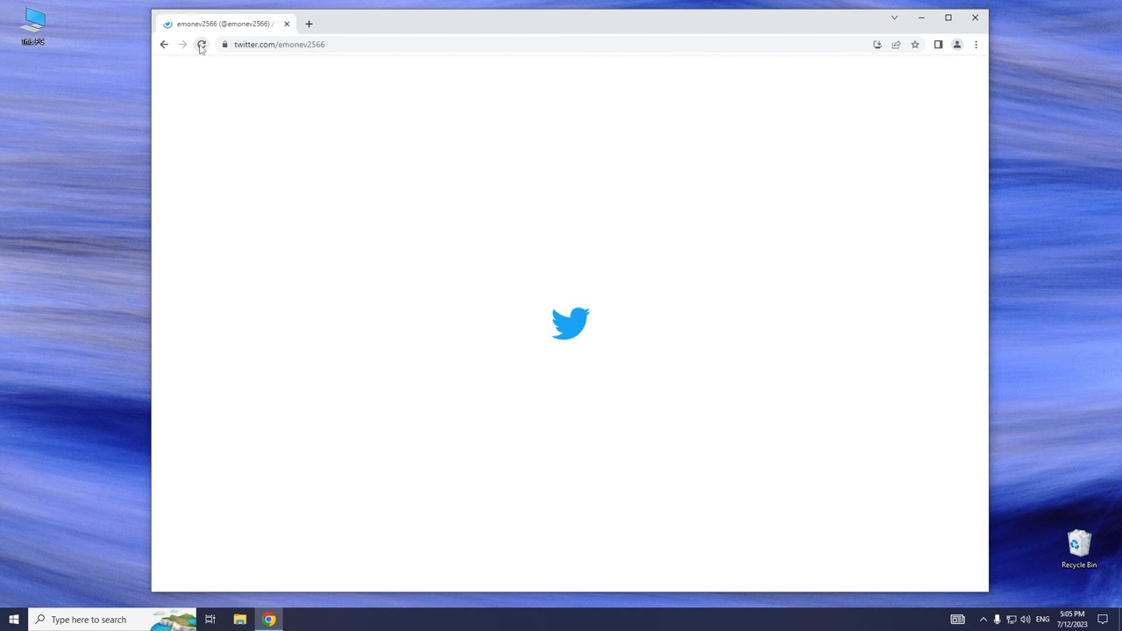
{"action": "left_click", "coordinate": [202, 46]}
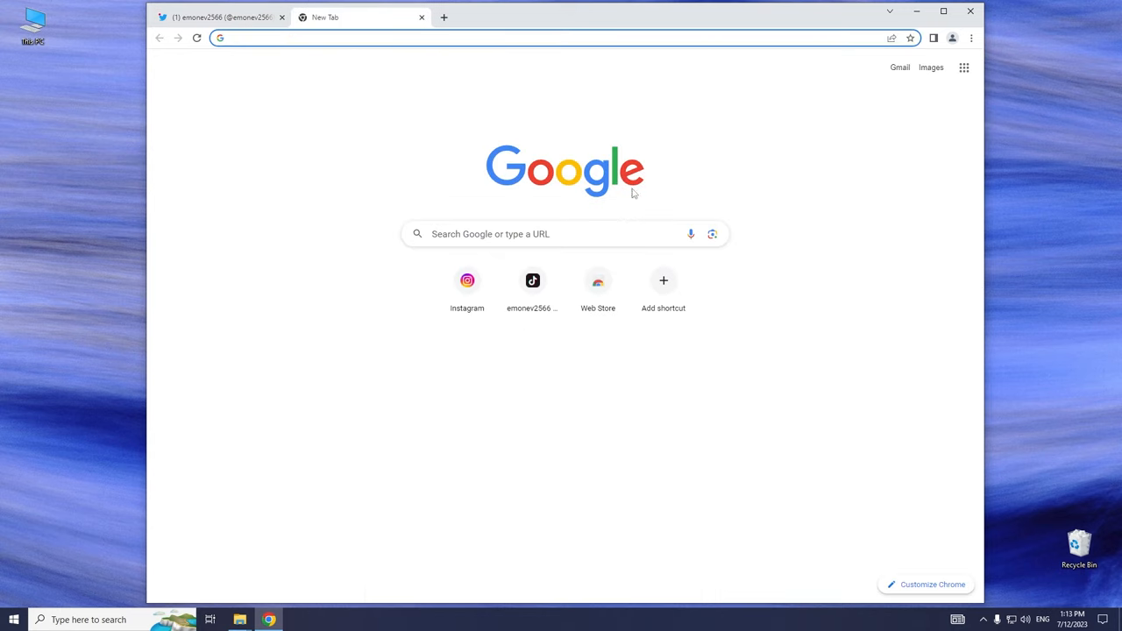
Search Google for 'rapid boost net' so Rapid-Boost.net appears first in the results
{"action": "left_click", "coordinate": [564, 234]}
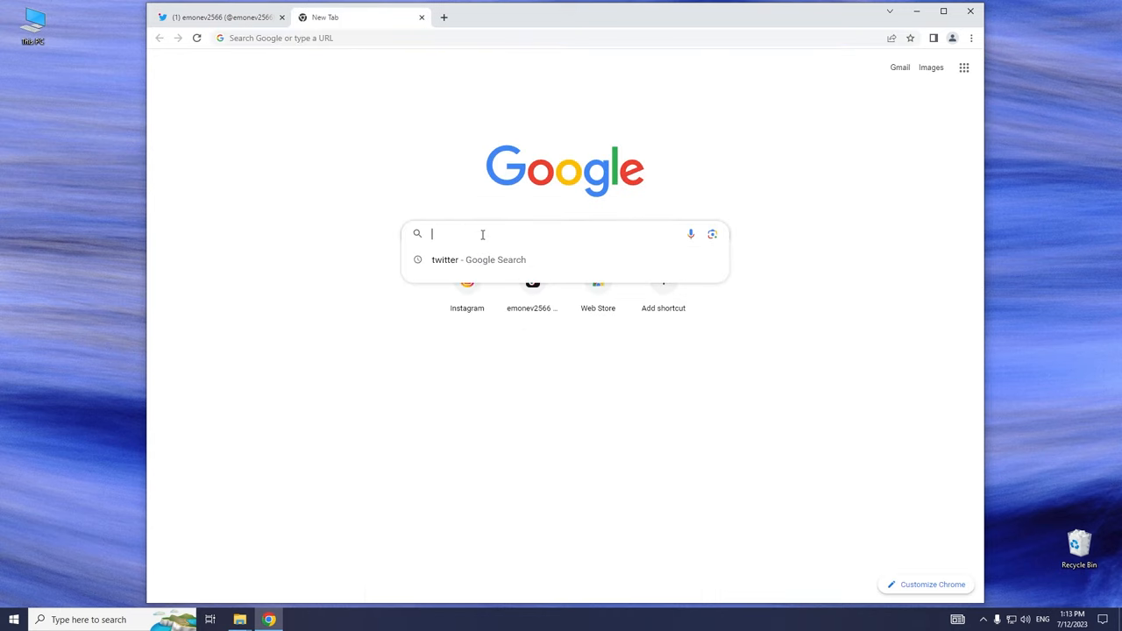
{"action": "type", "text": "r"}
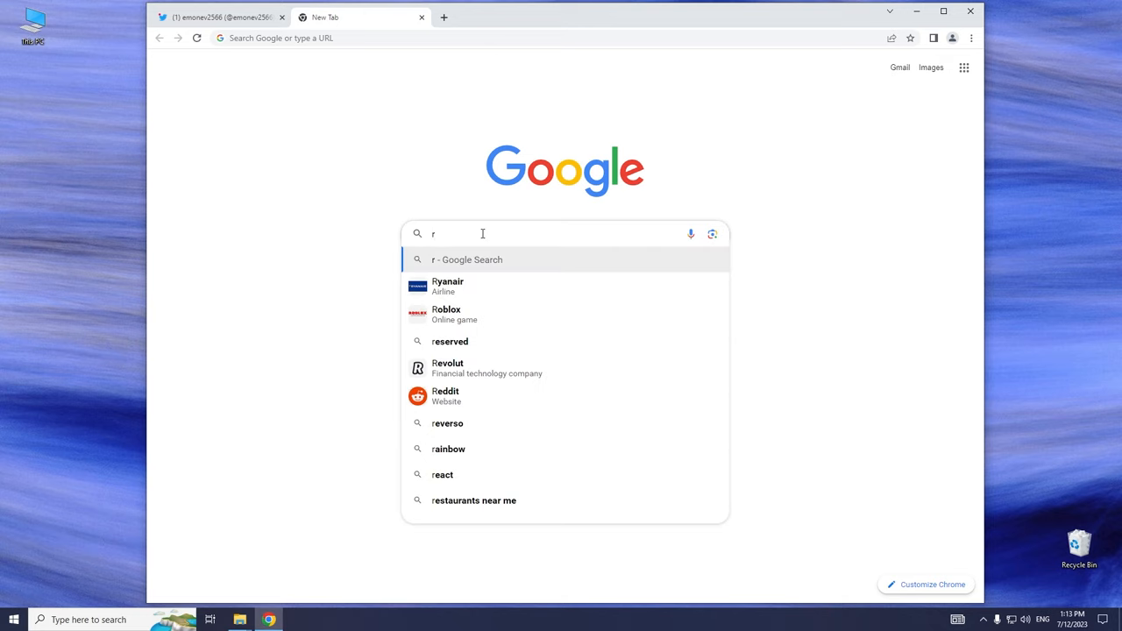
{"action": "type", "text": "apid boost net"}
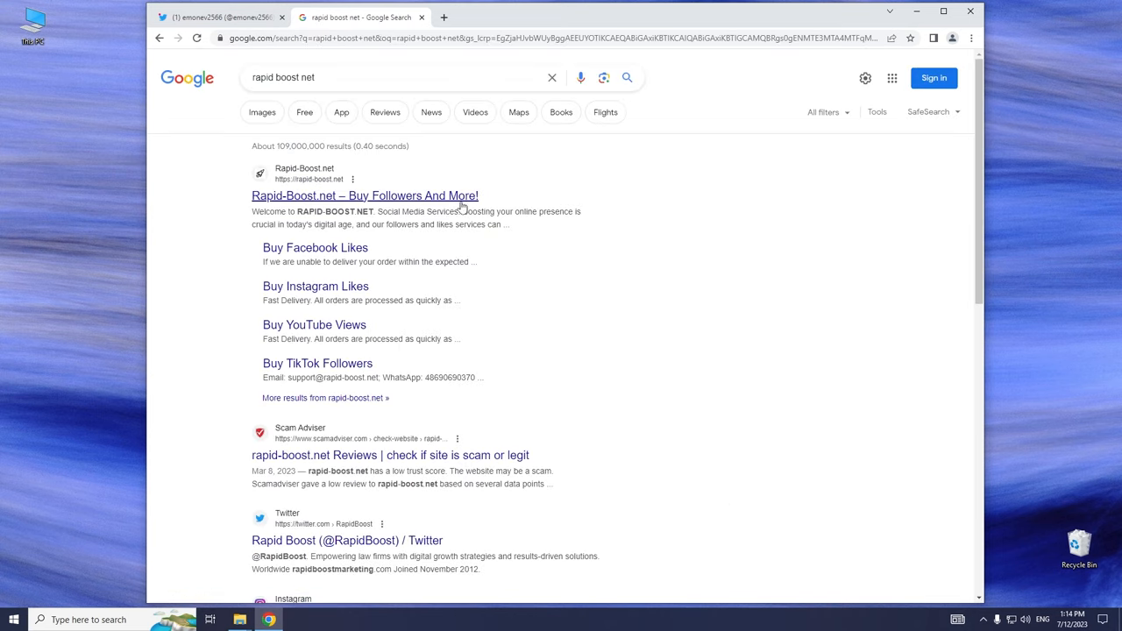
{"action": "mouse_move", "coordinate": [424, 196]}
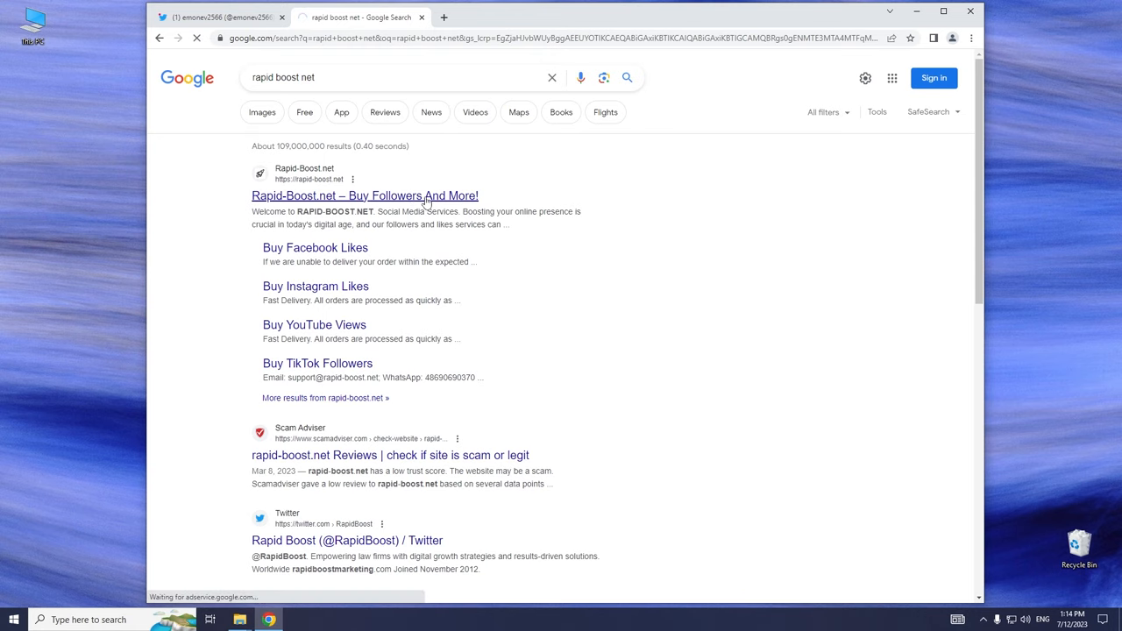
Go to the Rapid-Boost.net home page and look through its services, featured services and FAQ
{"action": "left_click", "coordinate": [364, 196]}
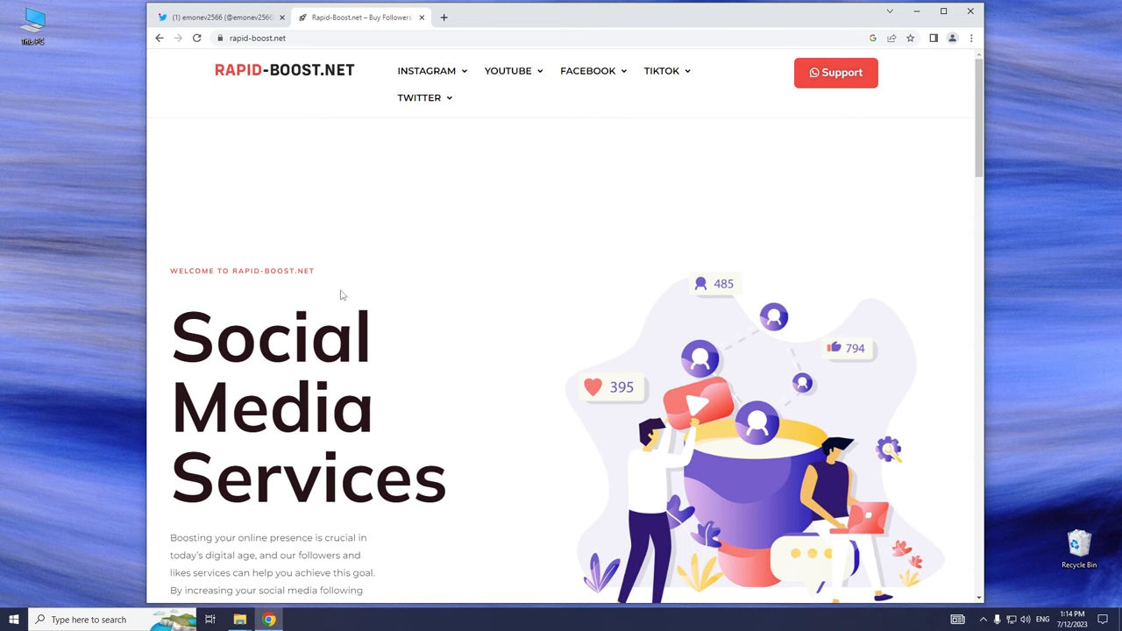
{"action": "scroll", "scroll_direction": "down", "scroll_amount": 3}
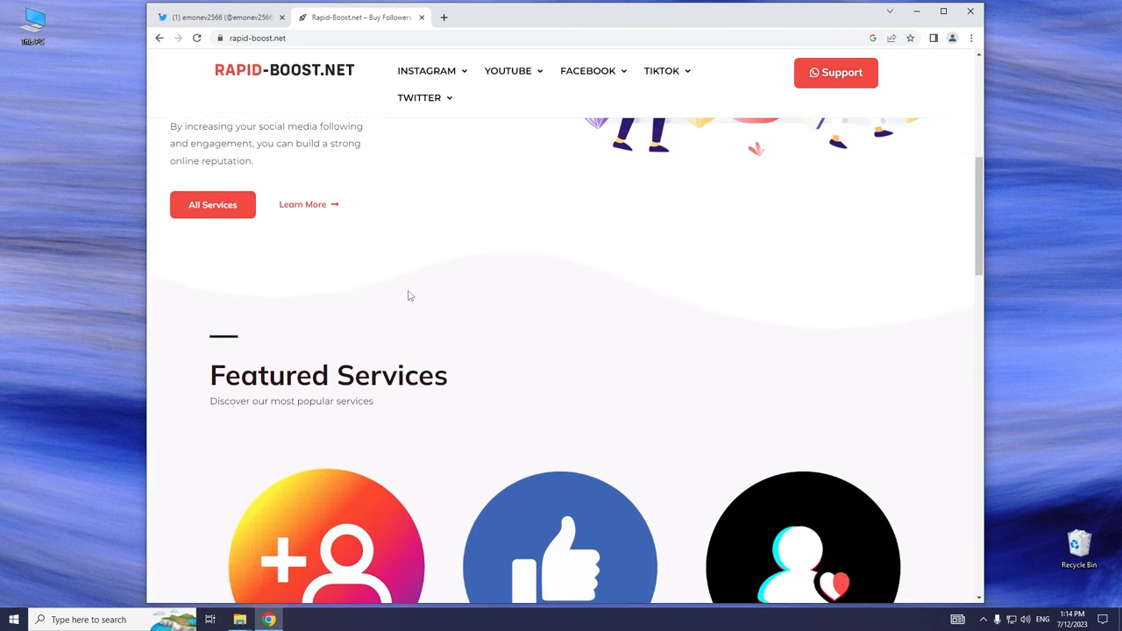
{"action": "scroll", "scroll_direction": "down", "scroll_amount": 3}
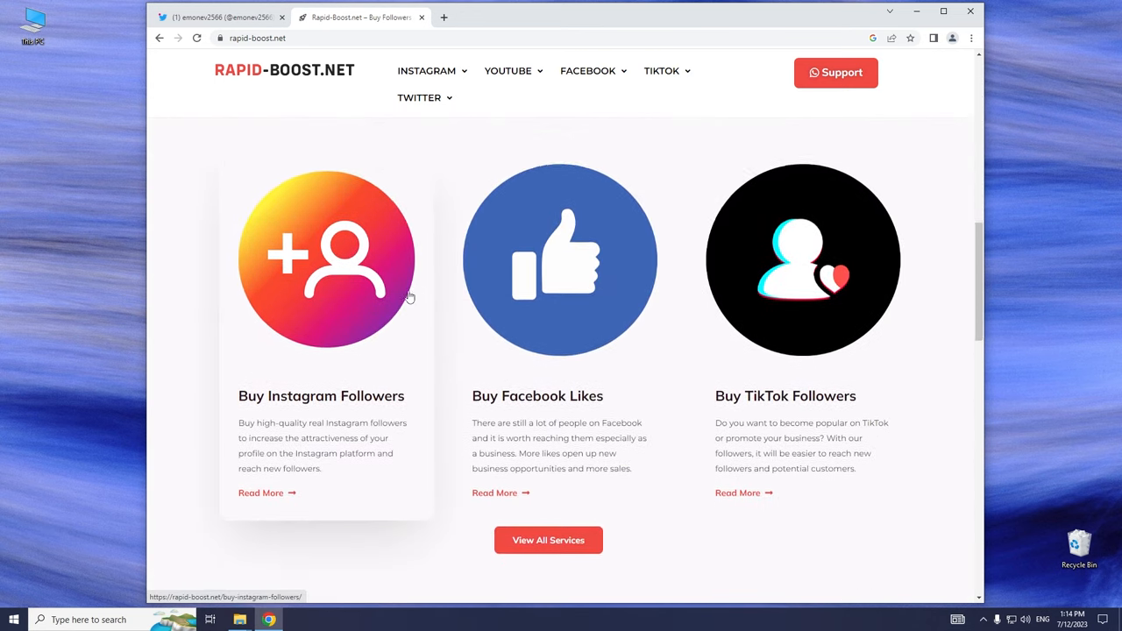
{"action": "scroll", "scroll_direction": "down", "scroll_amount": 3}
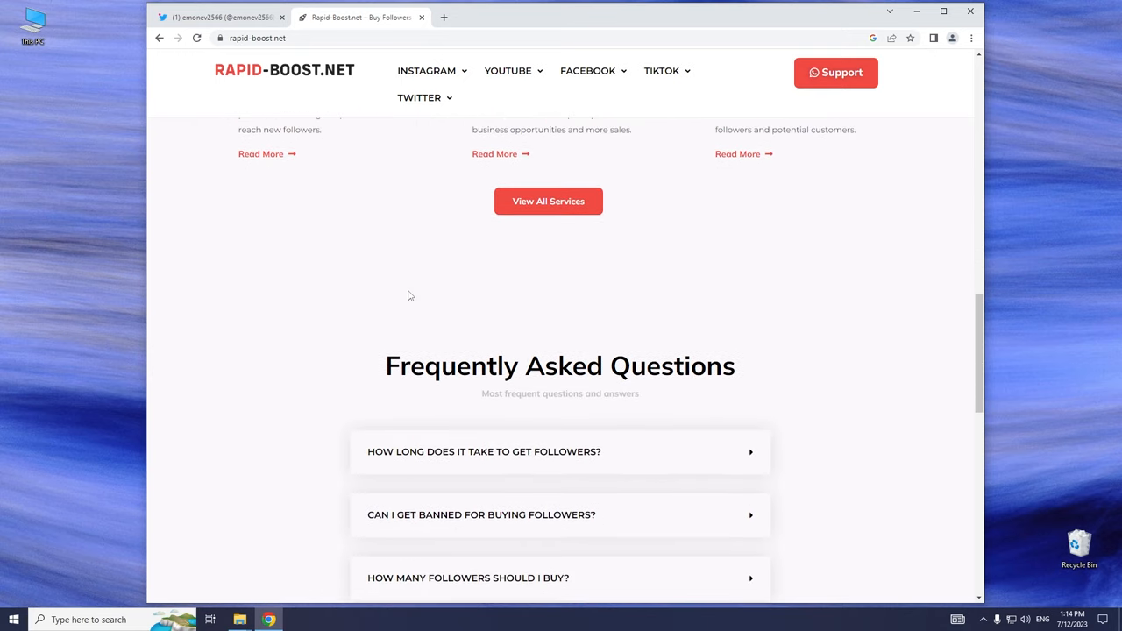
{"action": "scroll", "scroll_direction": "up", "scroll_amount": 3}
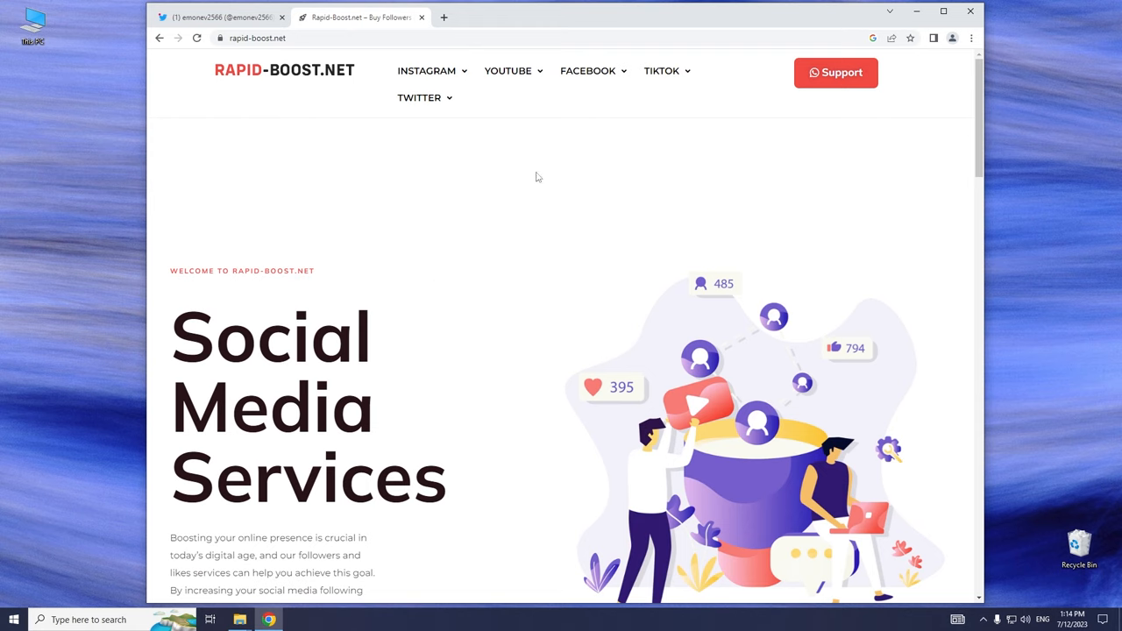
{"action": "mouse_move", "coordinate": [649, 112]}
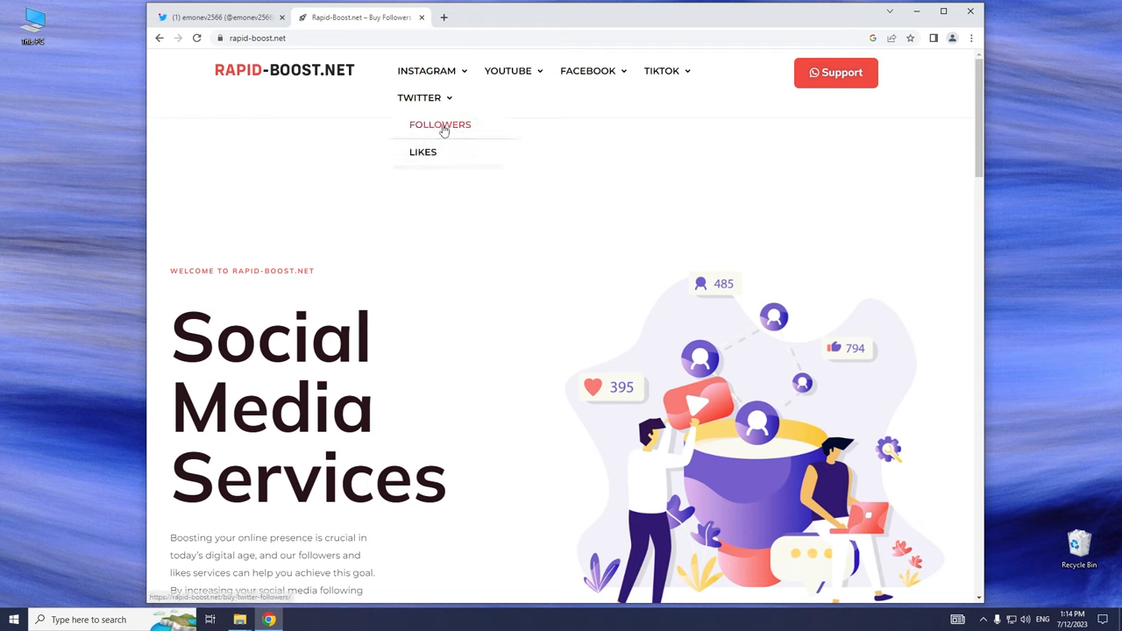
Go to the Buy Twitter Followers page and review the packages from 1000 to 50000 followers
{"action": "left_click", "coordinate": [440, 124]}
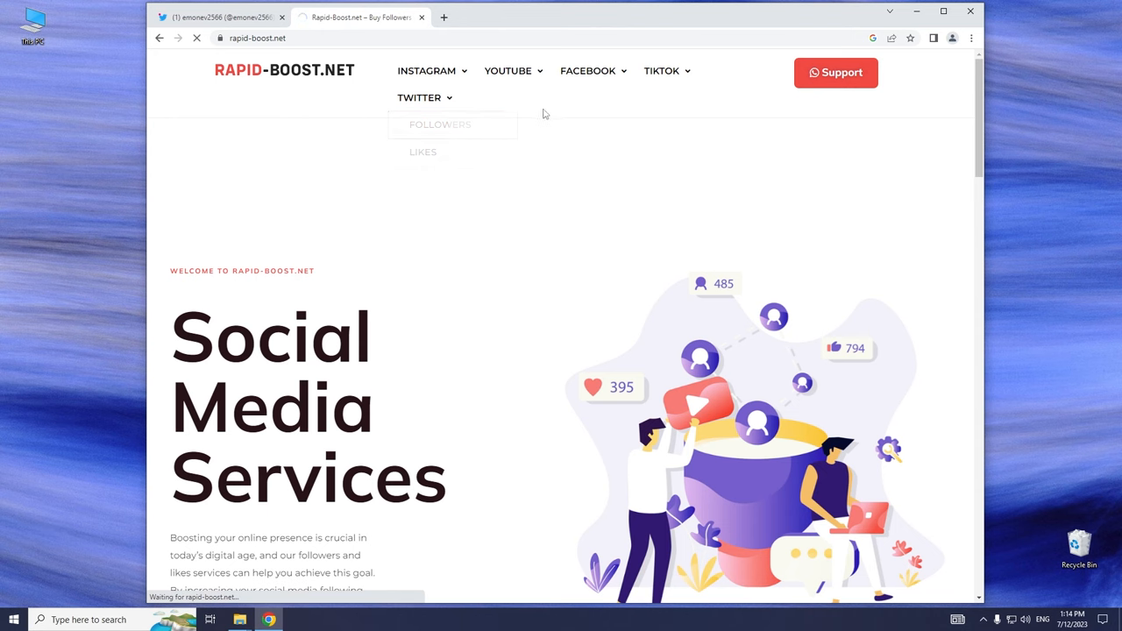
{"action": "left_click", "coordinate": [440, 123]}
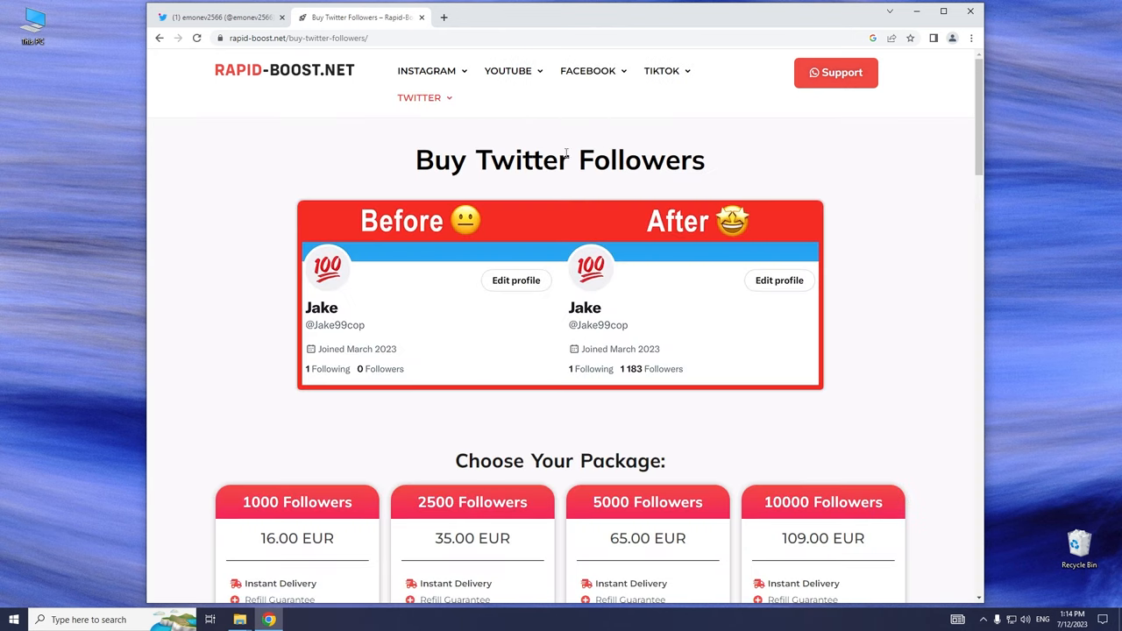
{"action": "scroll", "scroll_direction": "down", "scroll_amount": 3}
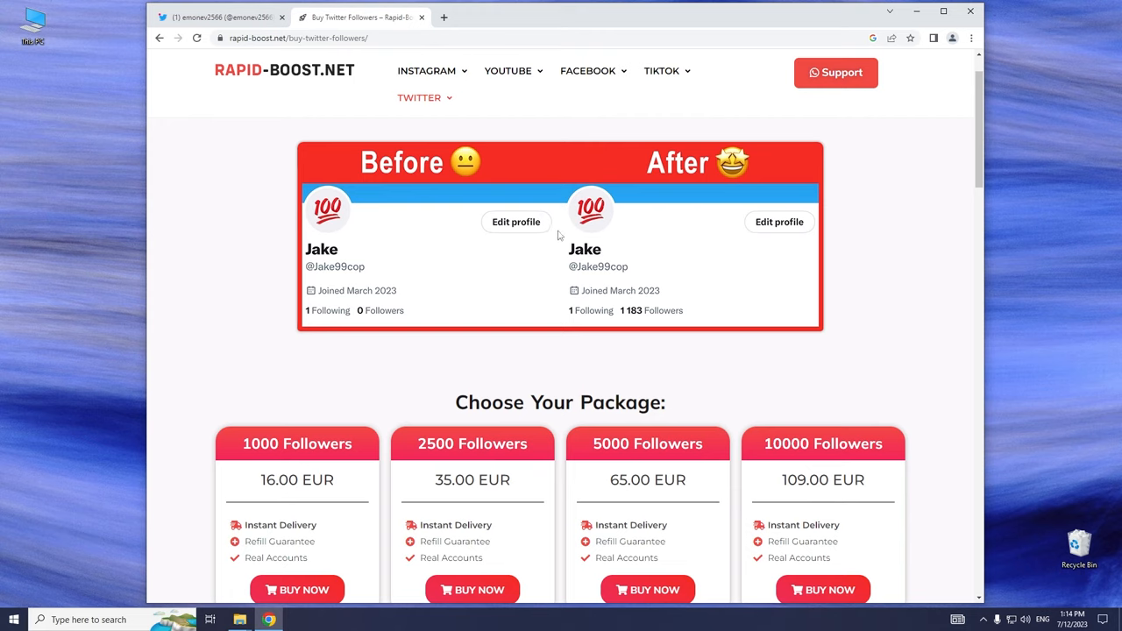
{"action": "scroll", "scroll_direction": "down", "scroll_amount": 3}
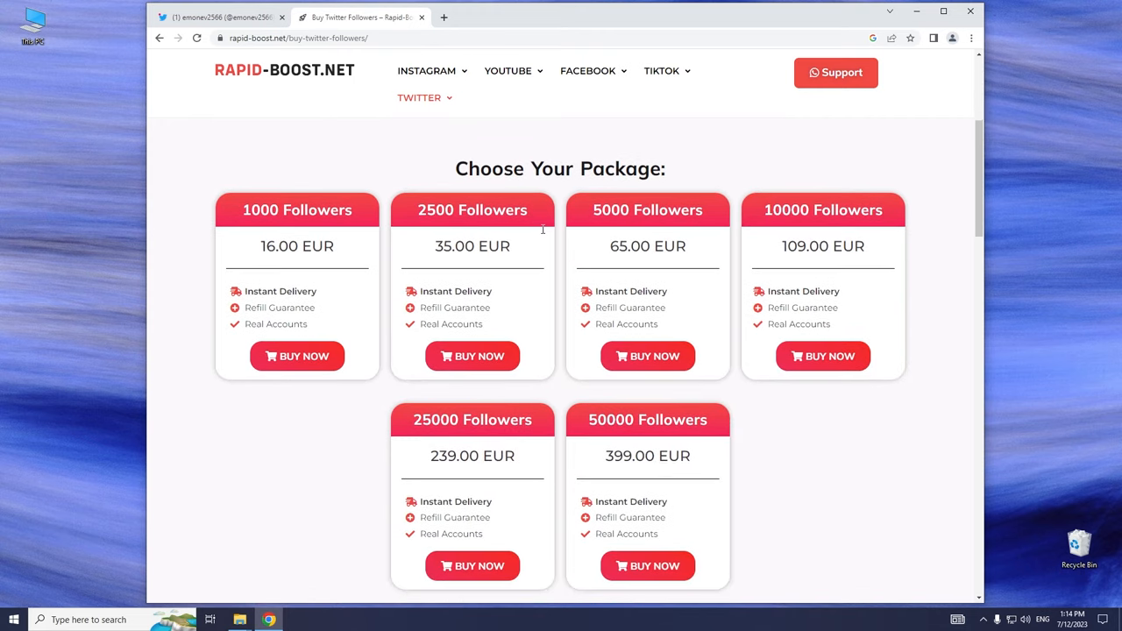
{"action": "scroll", "scroll_direction": "down", "scroll_amount": 3}
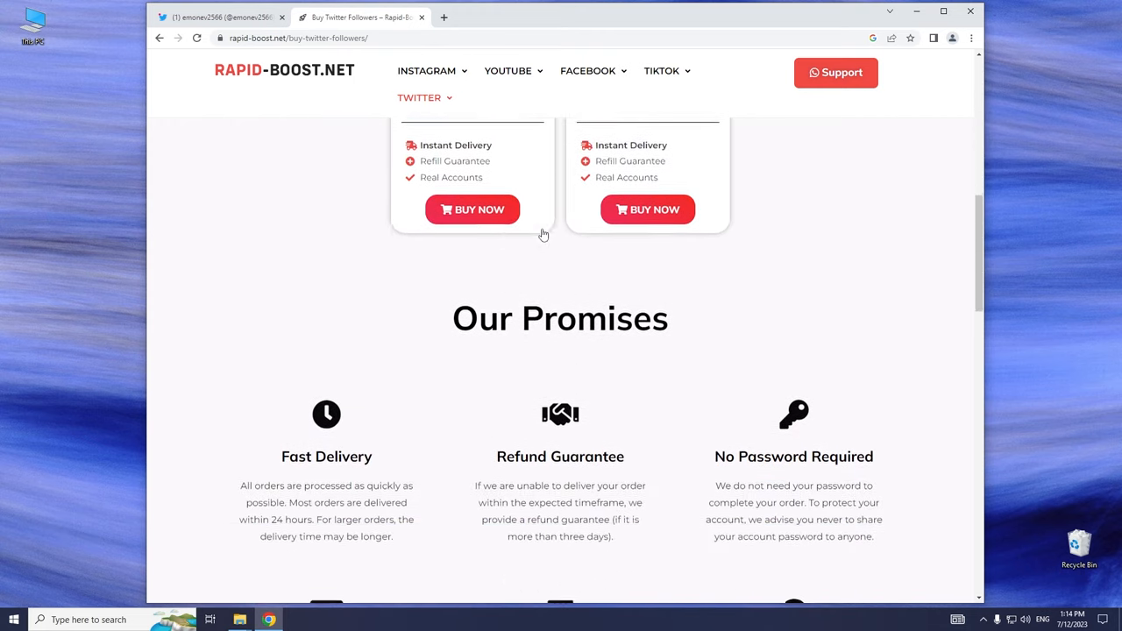
{"action": "scroll", "scroll_direction": "down", "scroll_amount": 3}
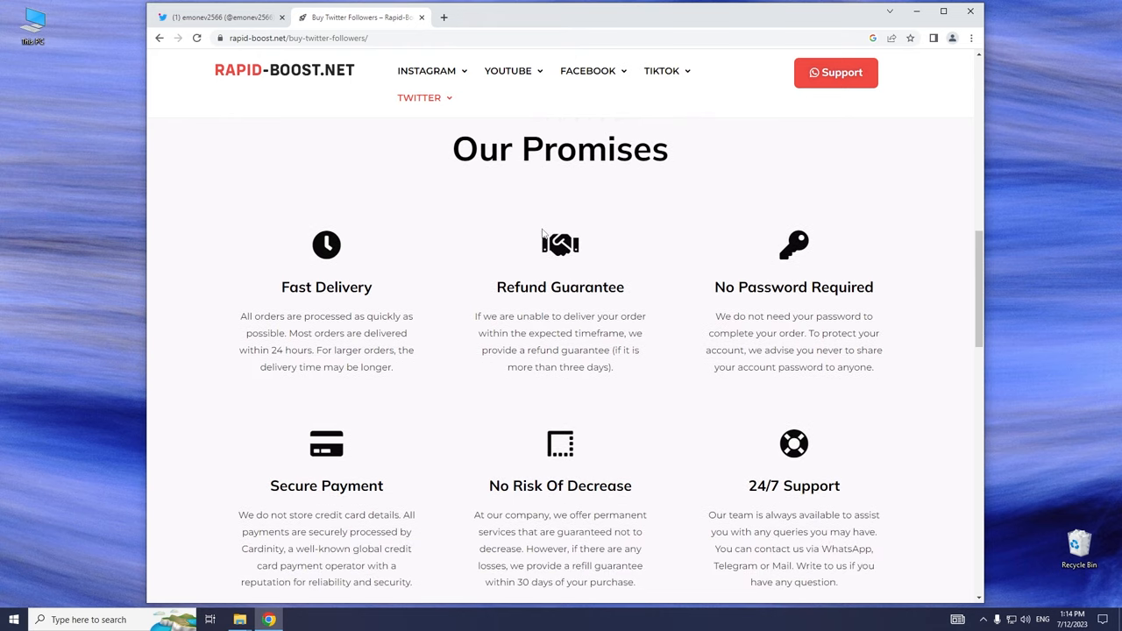
{"action": "mouse_move", "coordinate": [544, 230]}
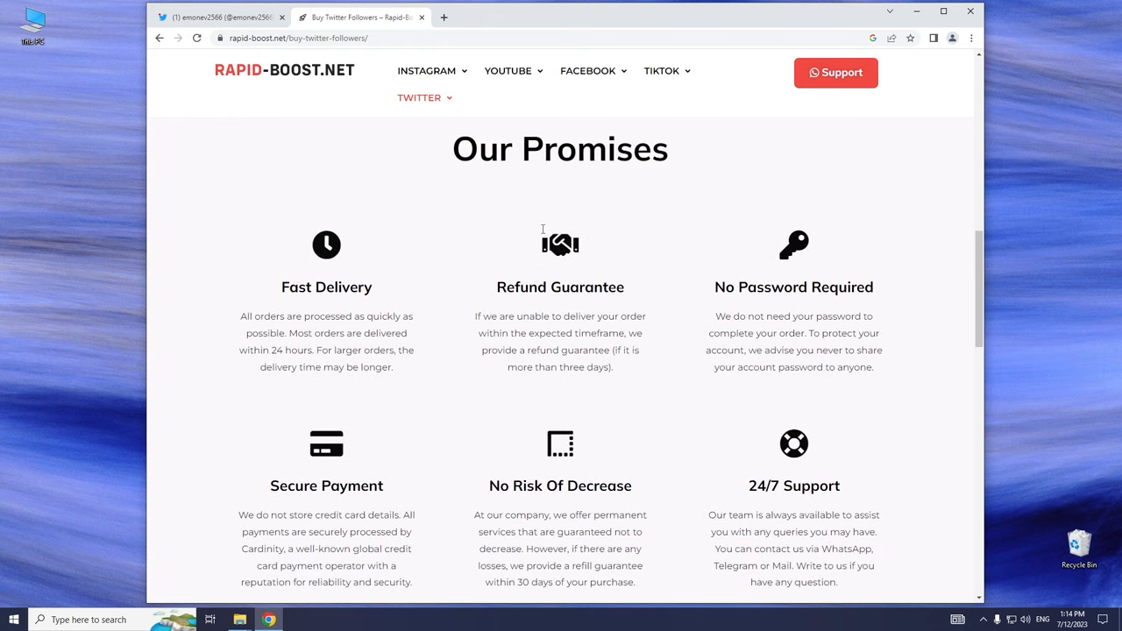
{"action": "scroll", "scroll_direction": "up", "scroll_amount": 3}
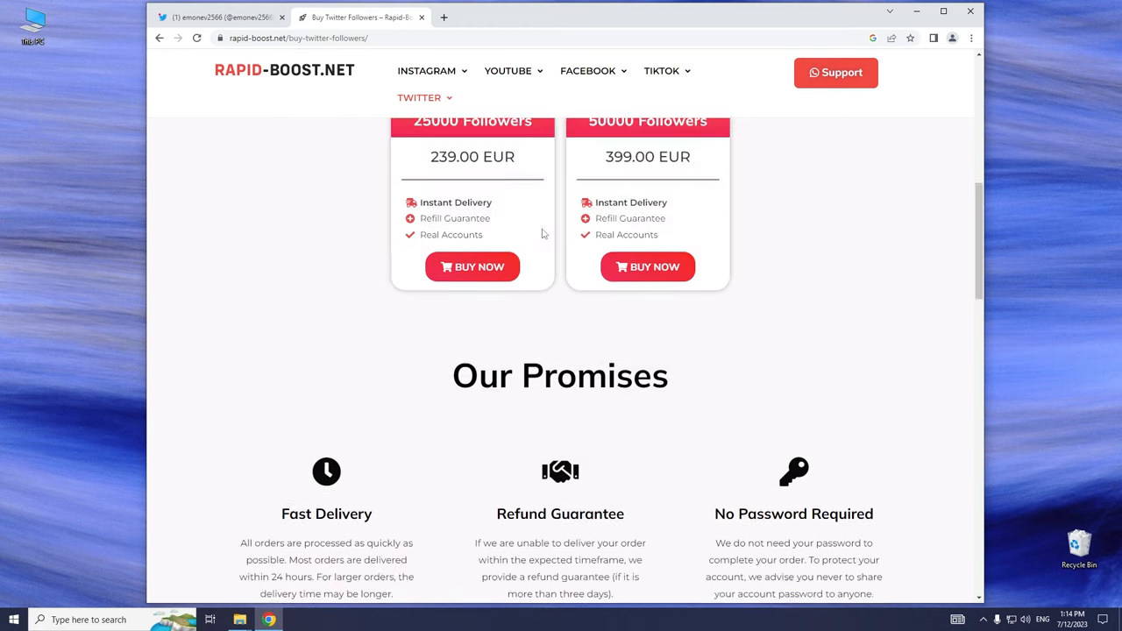
{"action": "scroll", "scroll_direction": "up", "scroll_amount": 3}
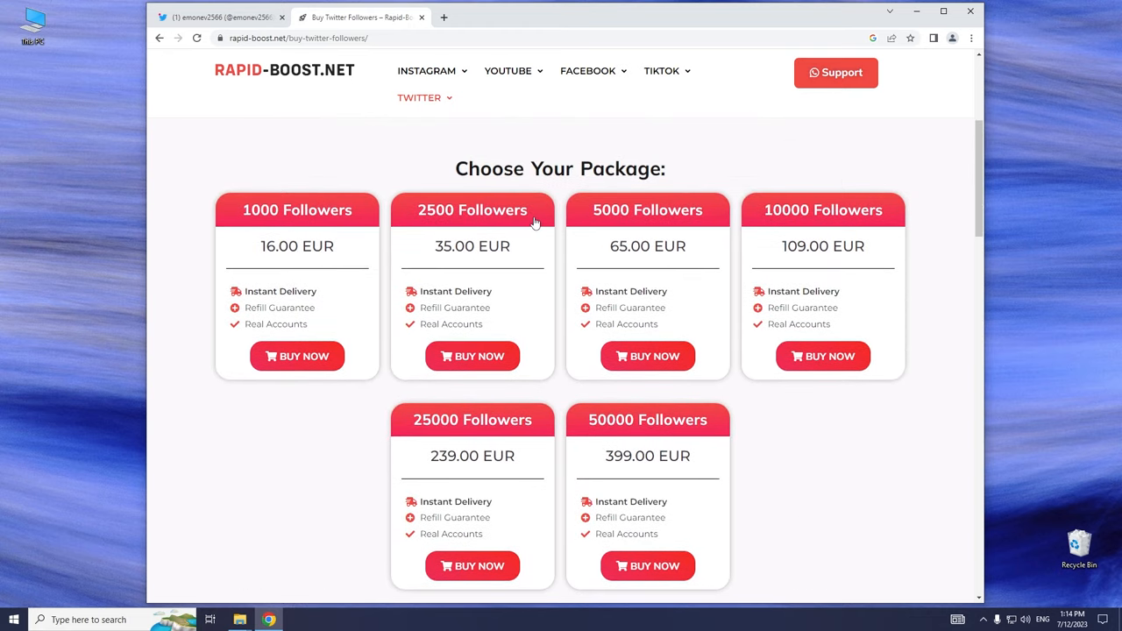
{"action": "mouse_move", "coordinate": [305, 210]}
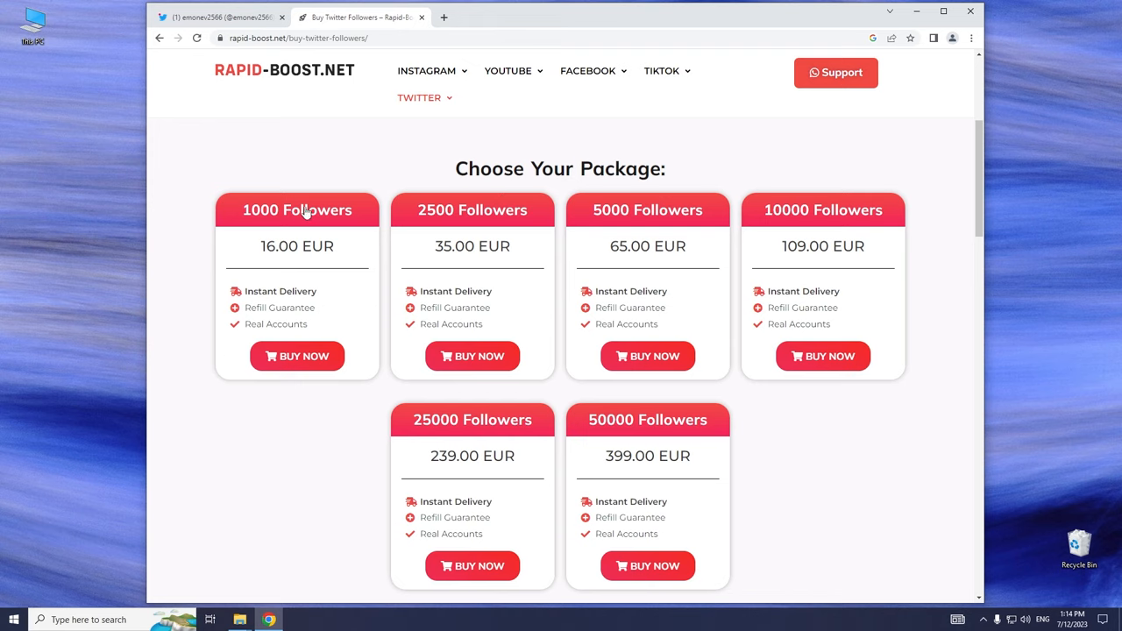
Buy the 1000 Followers package priced at 16.00 EUR
{"action": "left_click", "coordinate": [298, 356]}
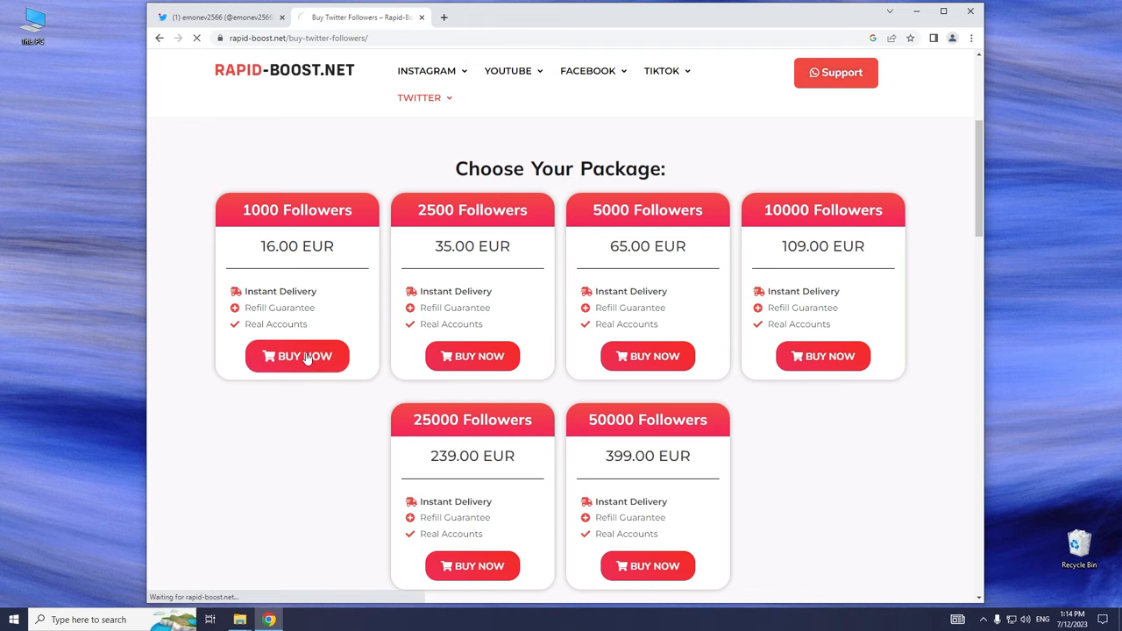
{"action": "left_click", "coordinate": [298, 356]}
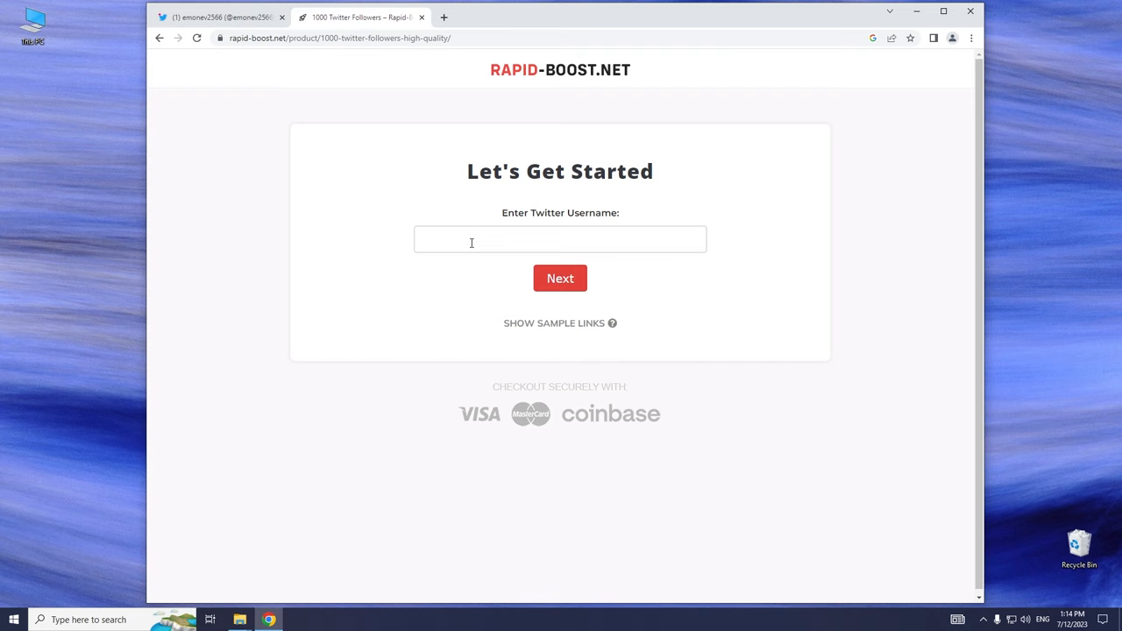
{"action": "left_click", "coordinate": [219, 18]}
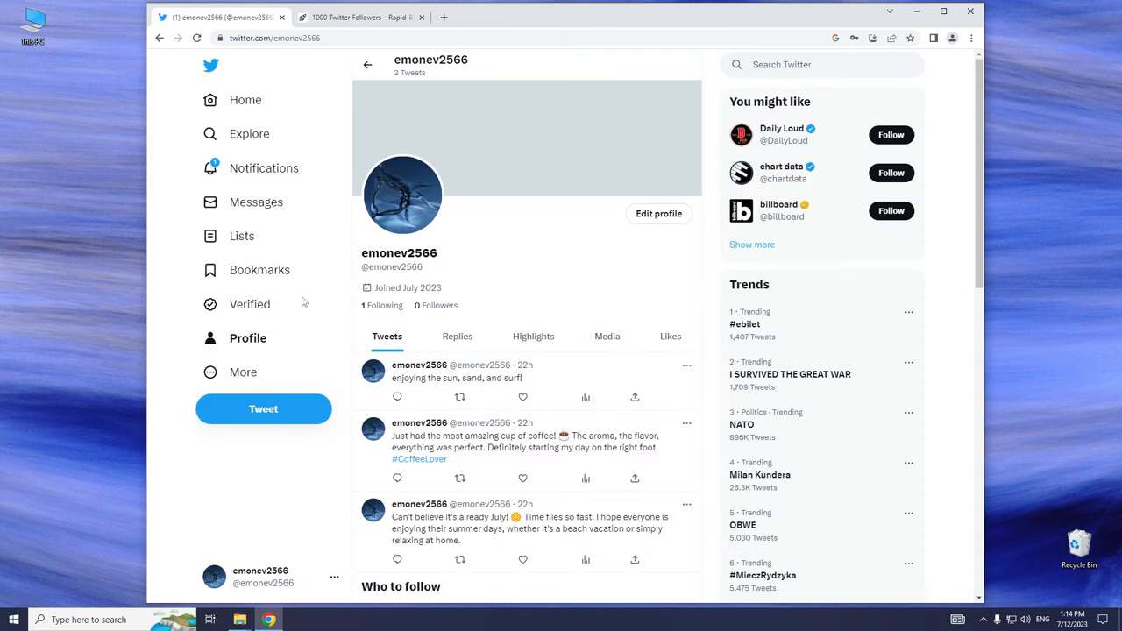
{"action": "left_click", "coordinate": [275, 38]}
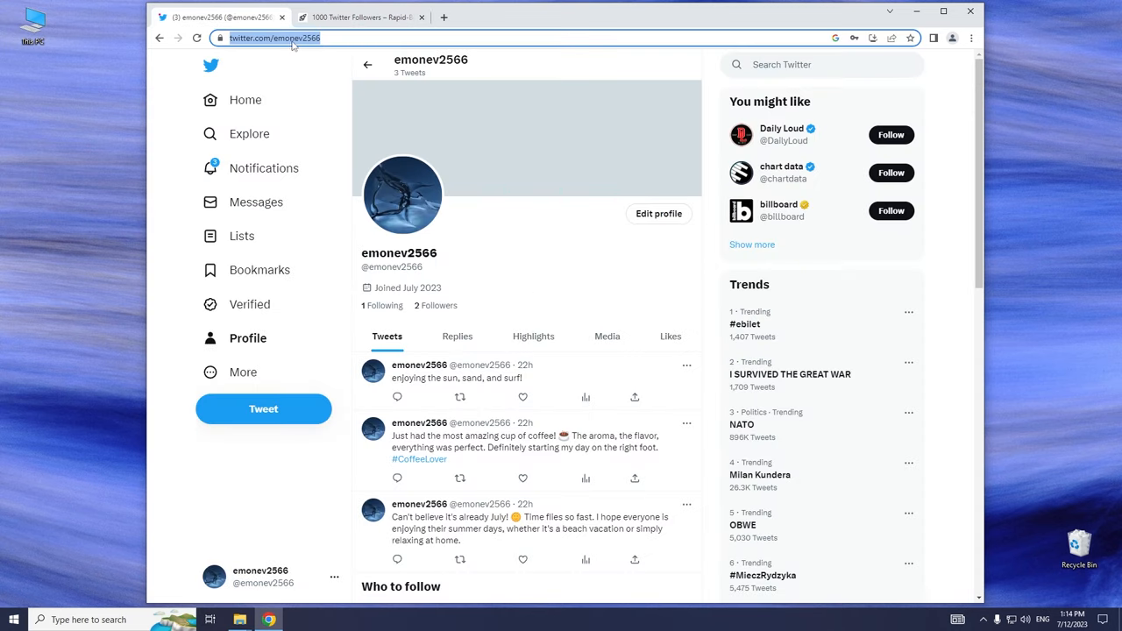
{"action": "left_click", "coordinate": [359, 17]}
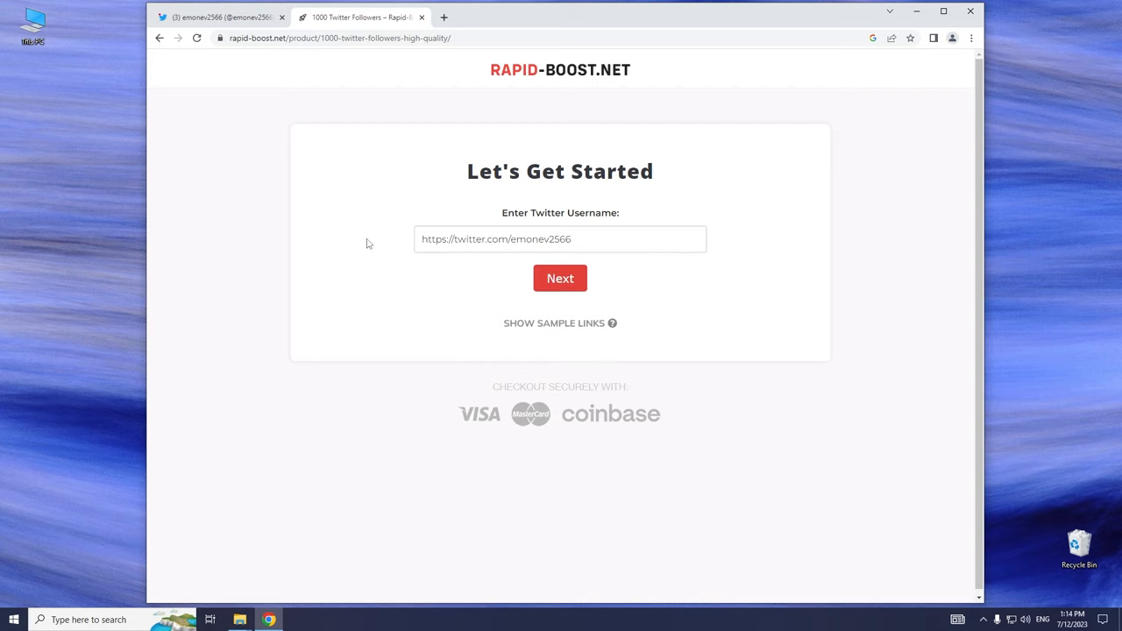
{"action": "left_click", "coordinate": [559, 277]}
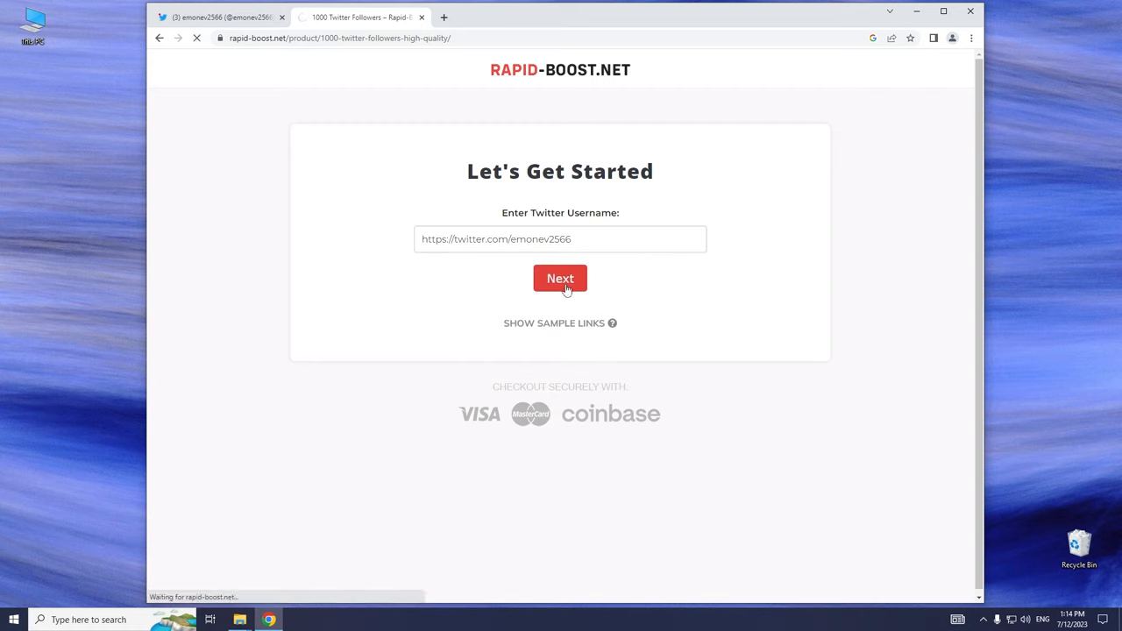
{"action": "left_click", "coordinate": [561, 277]}
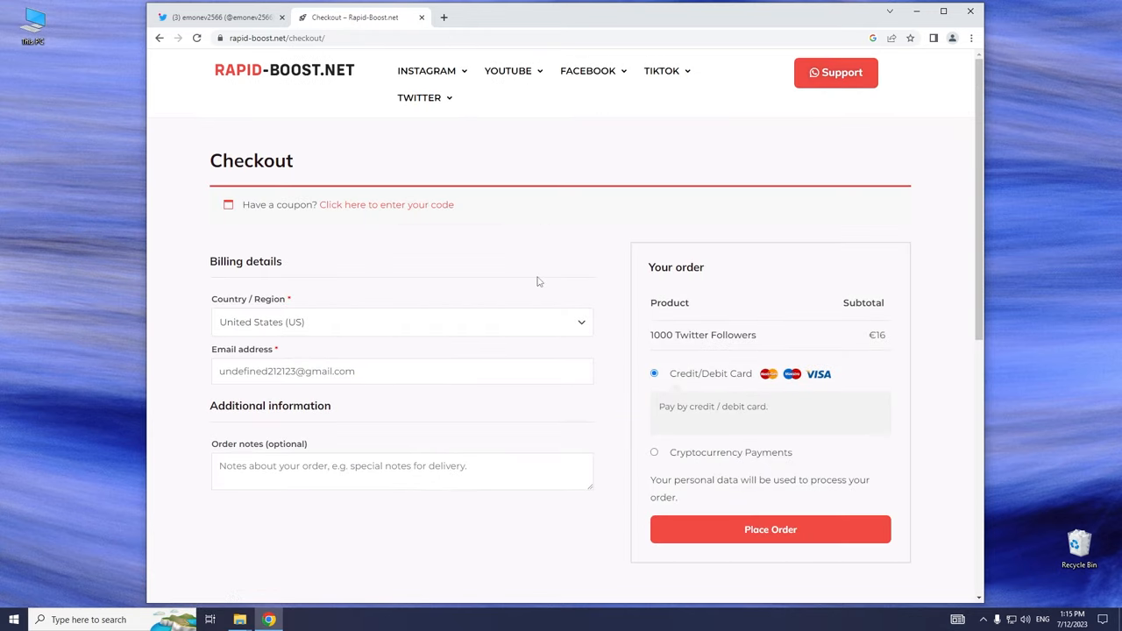
Apply coupon FIRSTX100DEAL to discount the €16 order of 1000 Twitter Followers by €16
{"action": "left_click", "coordinate": [386, 203]}
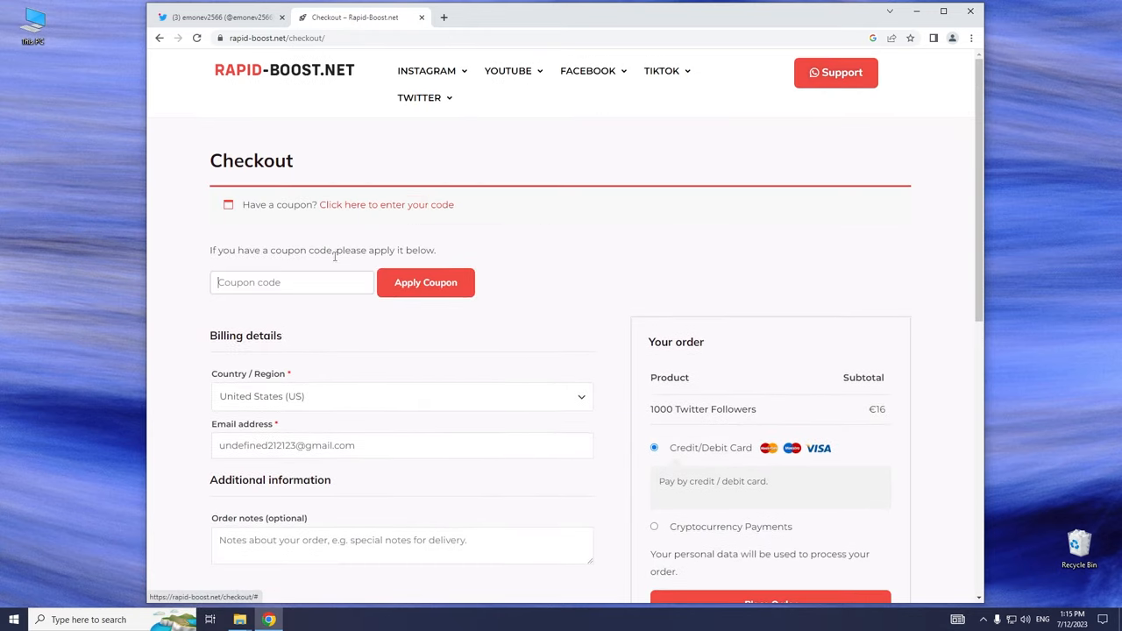
{"action": "type", "text": "FIRSTX100DEAL"}
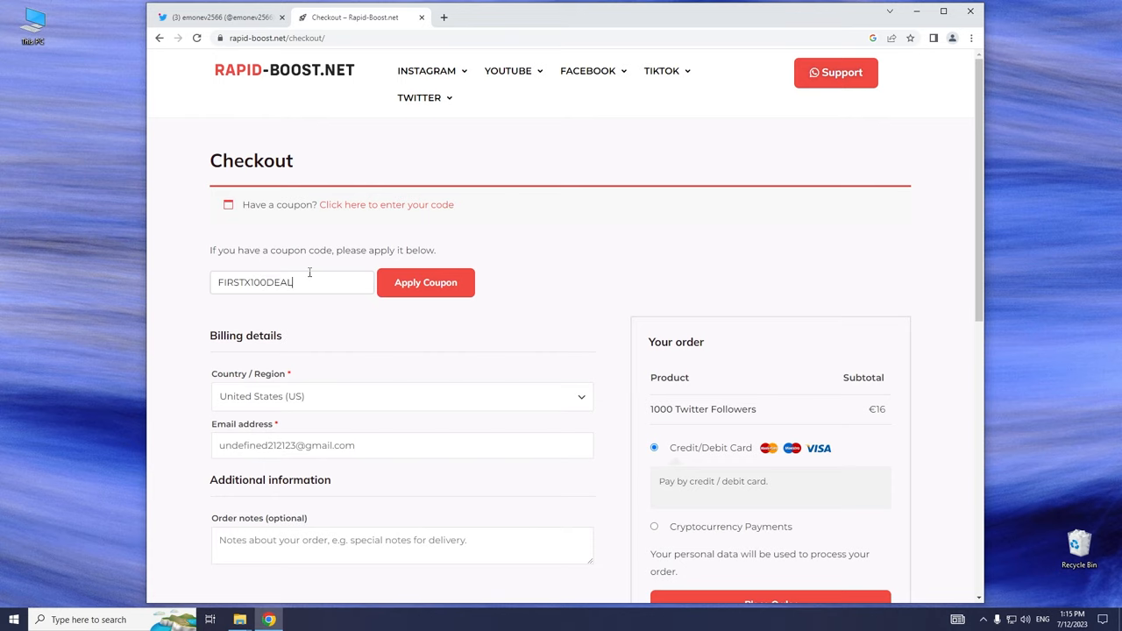
{"action": "left_click", "coordinate": [424, 283]}
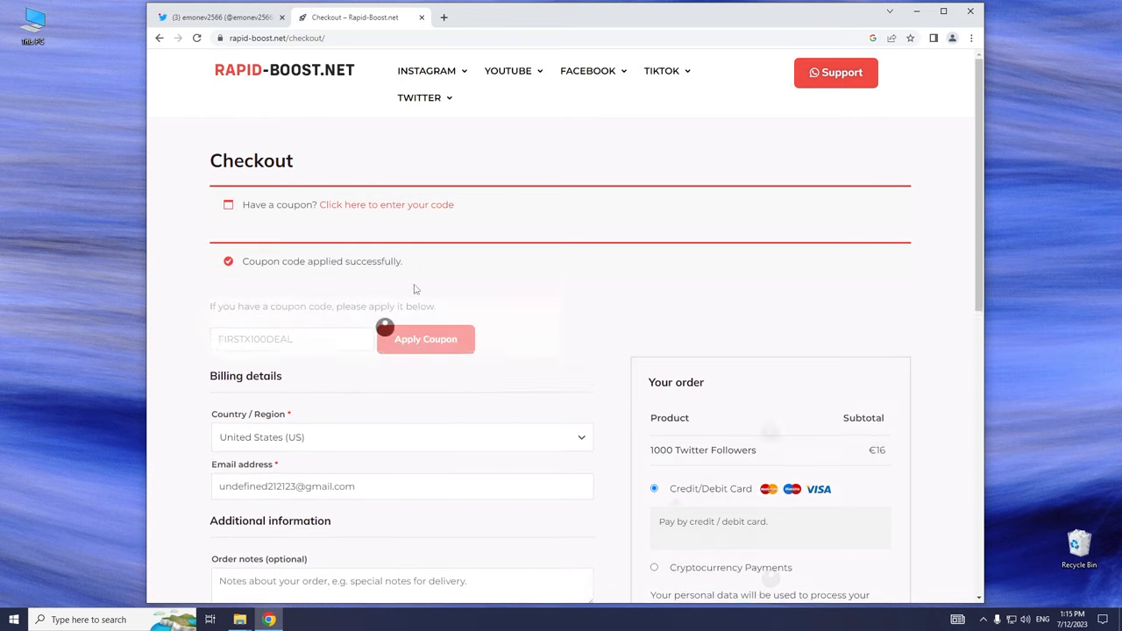
{"action": "left_click", "coordinate": [424, 340]}
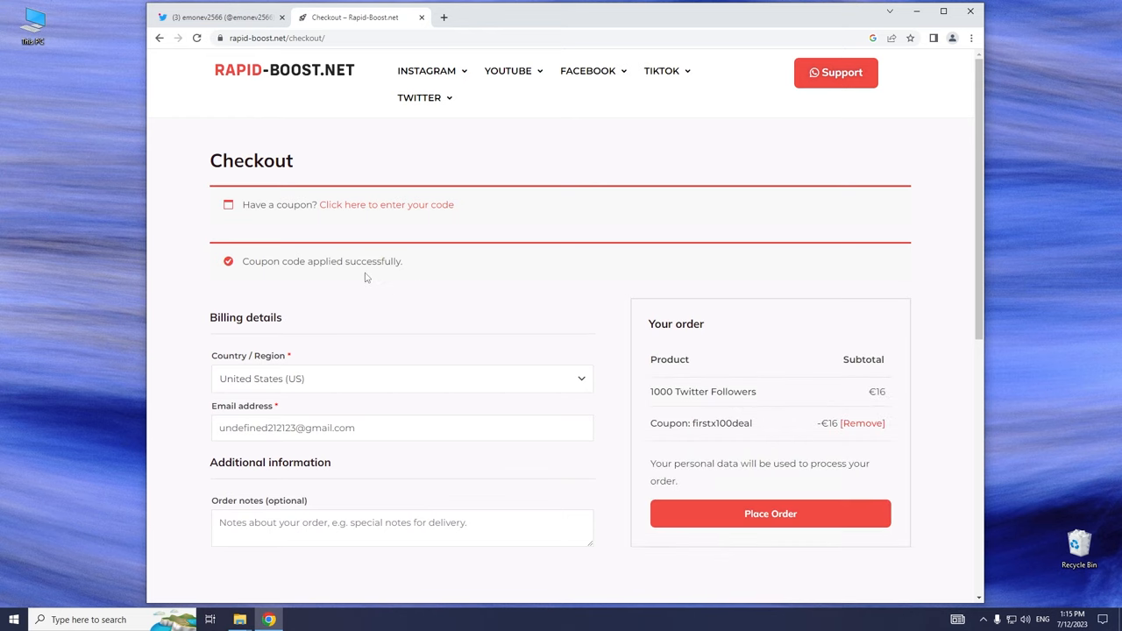
{"action": "scroll", "scroll_direction": "down", "scroll_amount": 3}
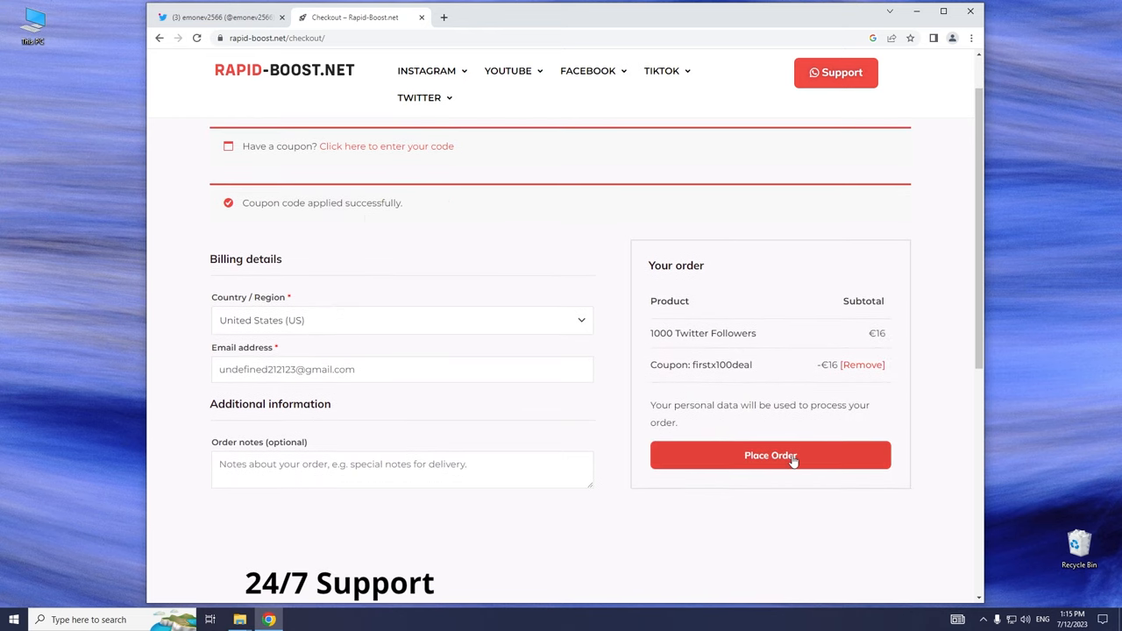
Place the €0 order for 1000 Twitter Followers, reaching confirmation for order 9235, then return to the Twitter tab
{"action": "left_click", "coordinate": [770, 456]}
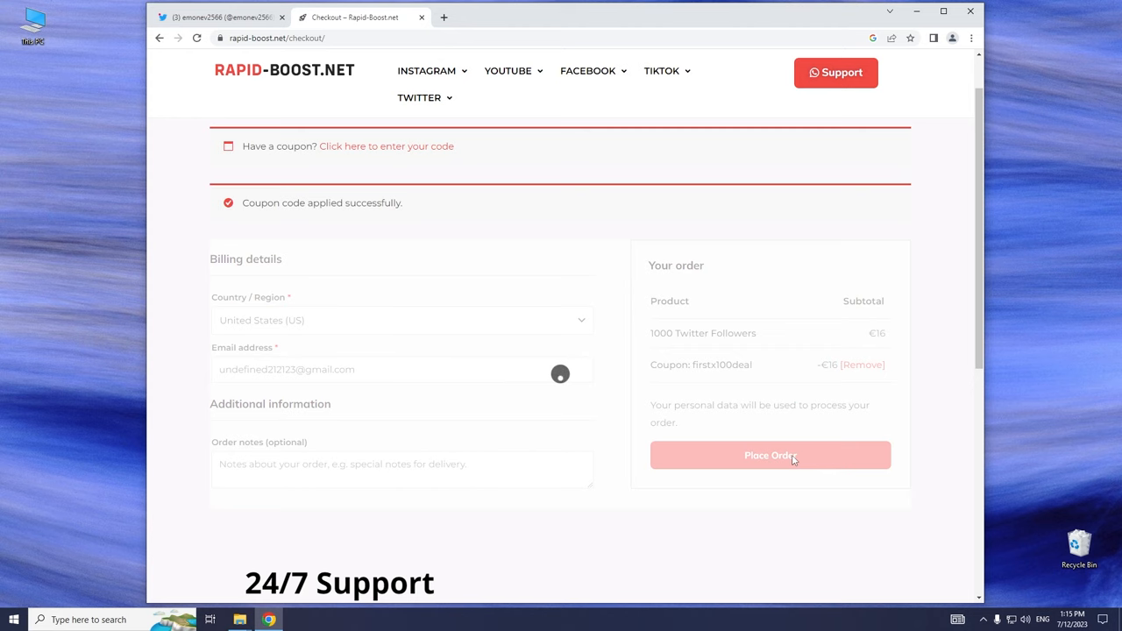
{"action": "left_click", "coordinate": [770, 456]}
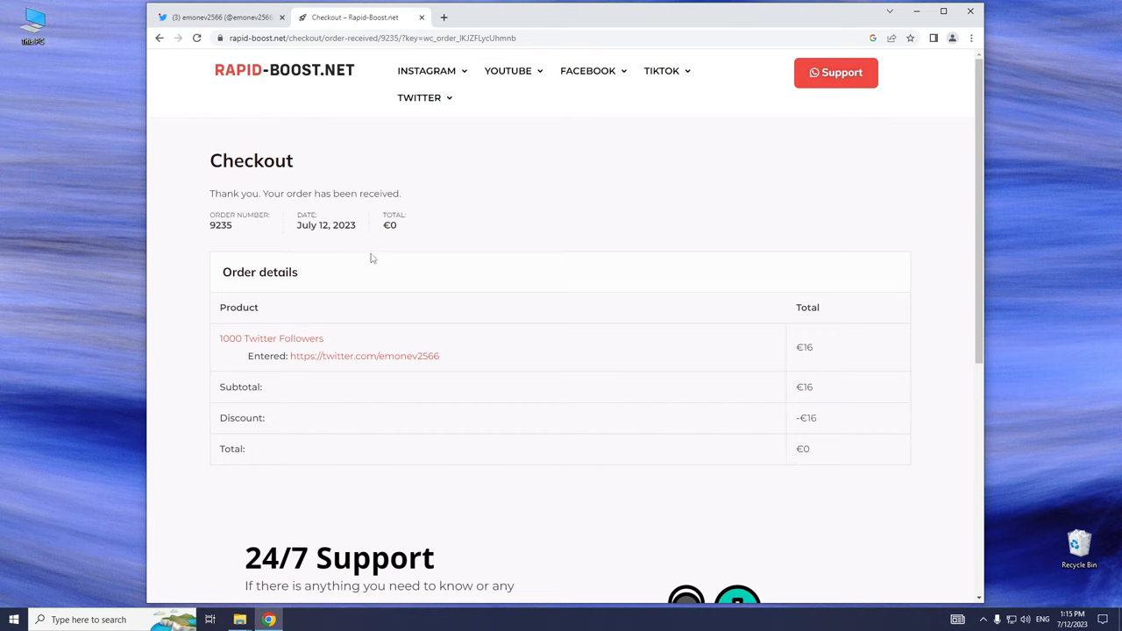
{"action": "mouse_move", "coordinate": [386, 221]}
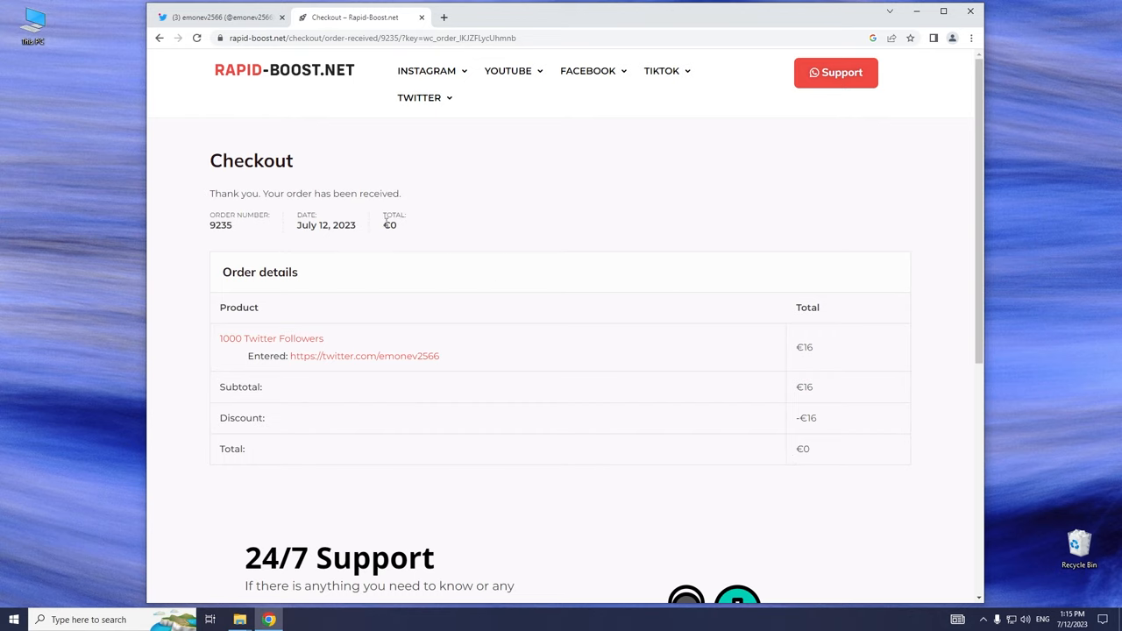
{"action": "left_click", "coordinate": [221, 18]}
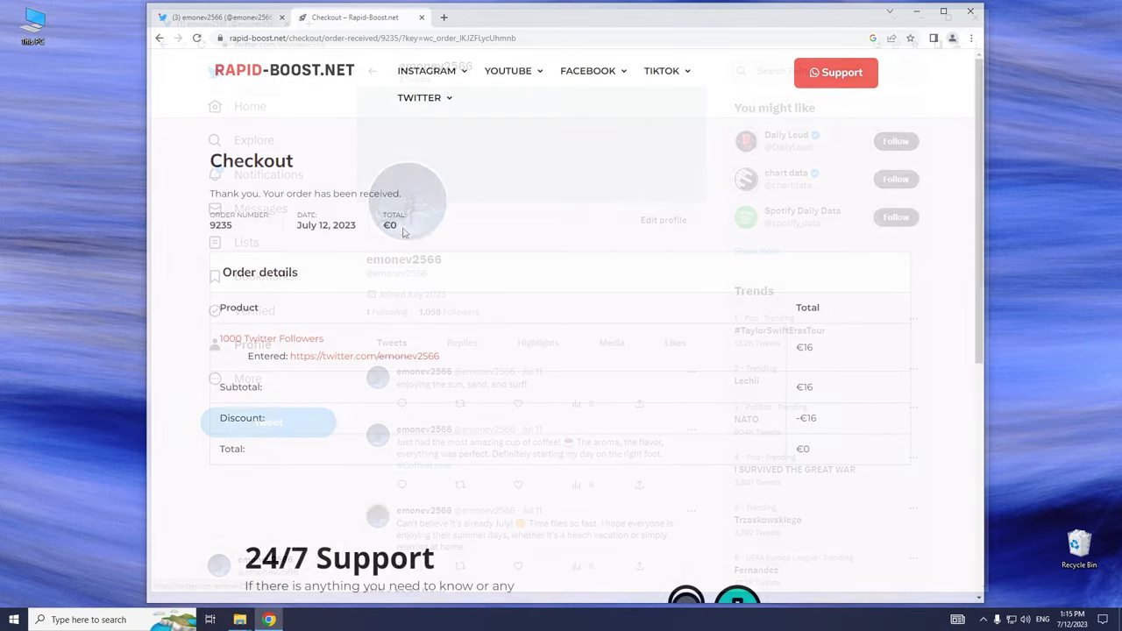